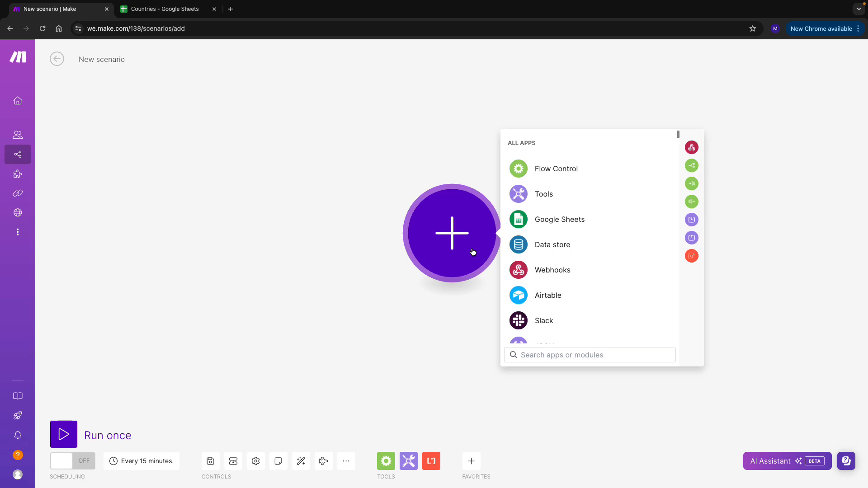
pyautogui.moveTo(559, 220)
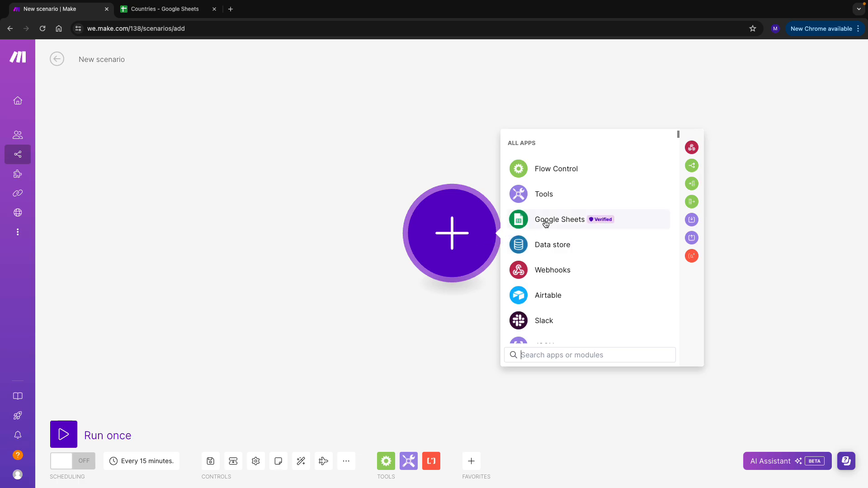
pyautogui.moveTo(553, 220)
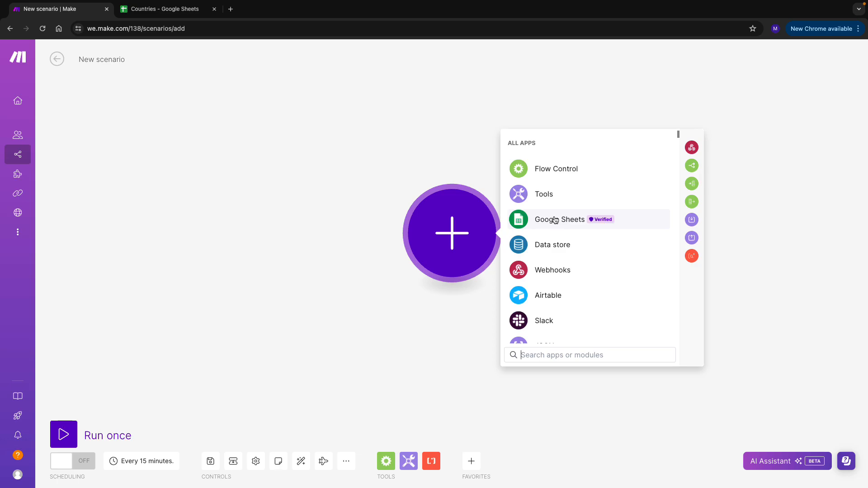
# Step: Add a Google Sheets Get Range Values module as the scenario's first module
pyautogui.click(559, 219)
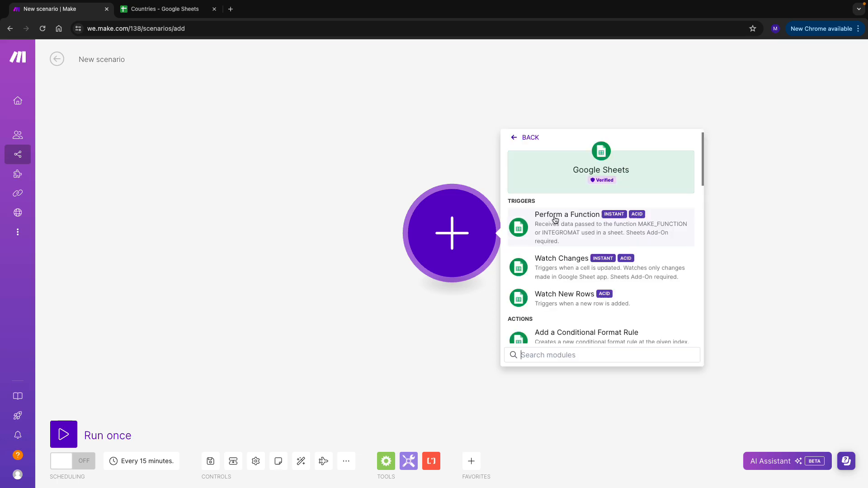
pyautogui.write('get ra')
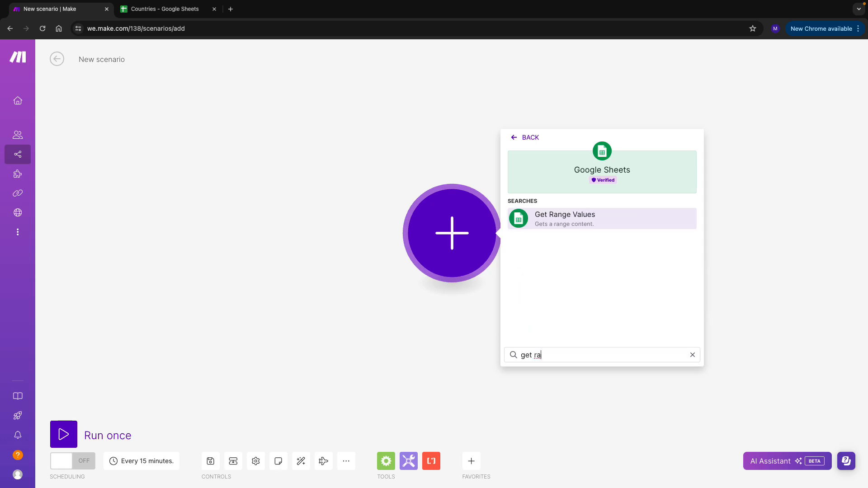
pyautogui.click(565, 218)
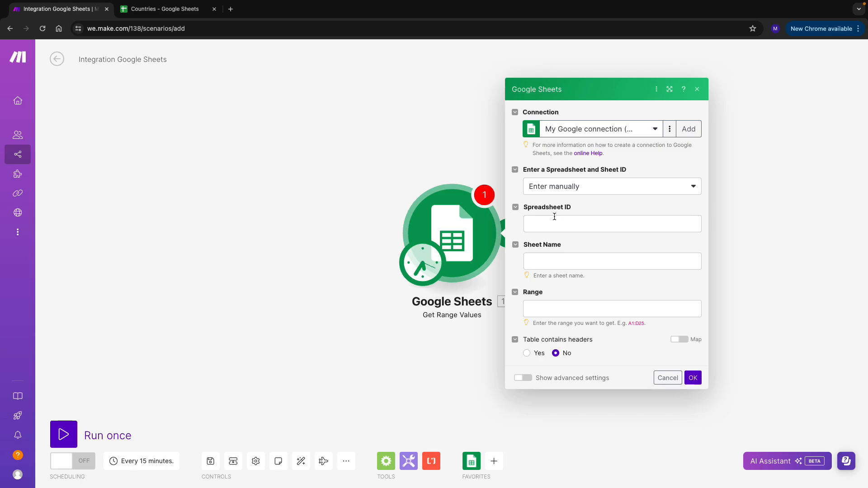
# Step: Create a new Google connection by signing in and allowing Make Drive and Sheets access
pyautogui.click(688, 128)
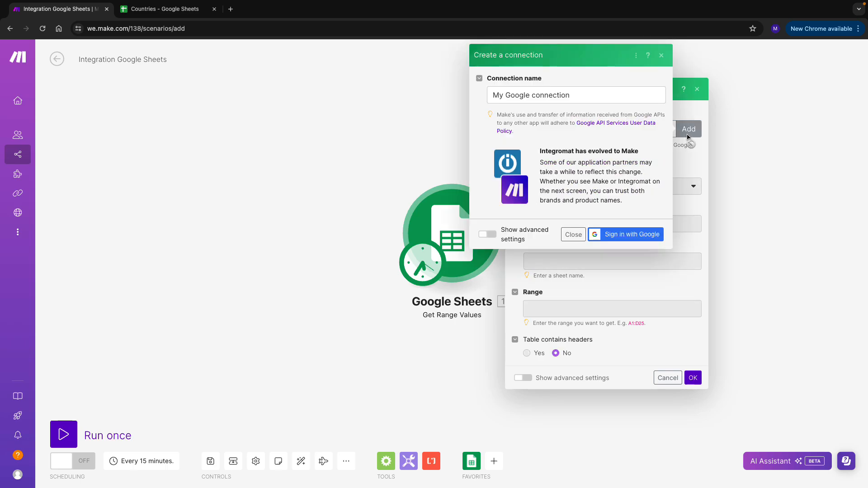
pyautogui.click(625, 234)
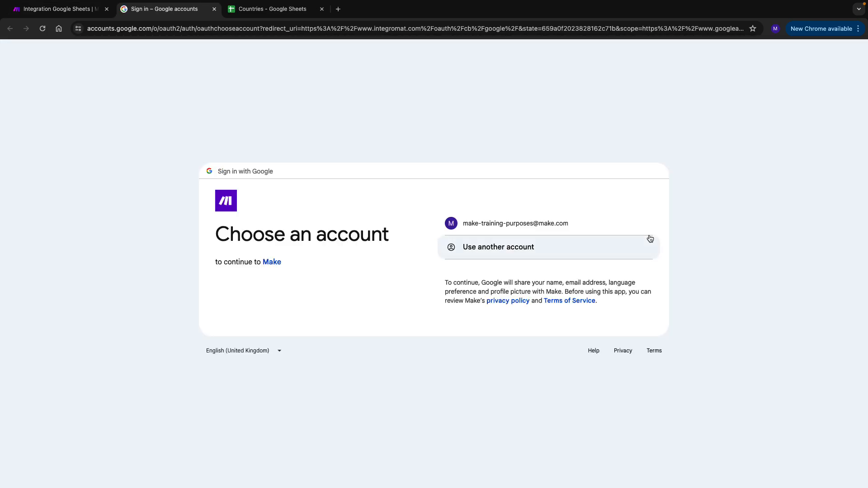
pyautogui.click(514, 223)
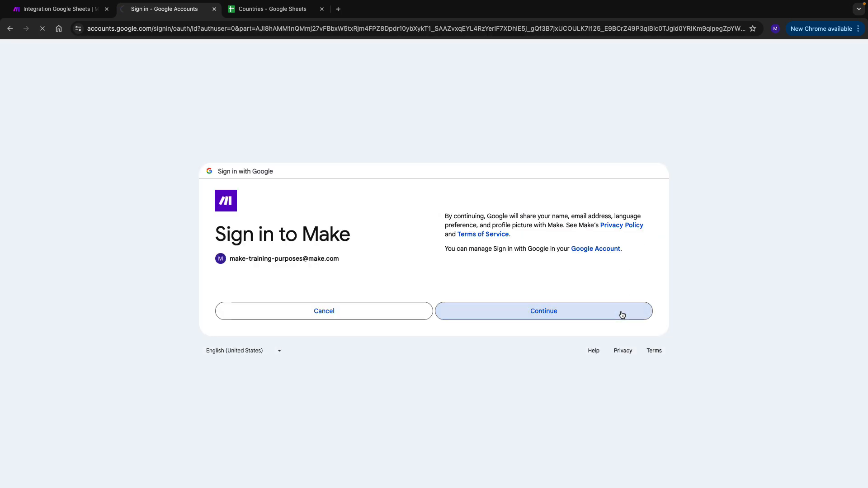
pyautogui.click(542, 310)
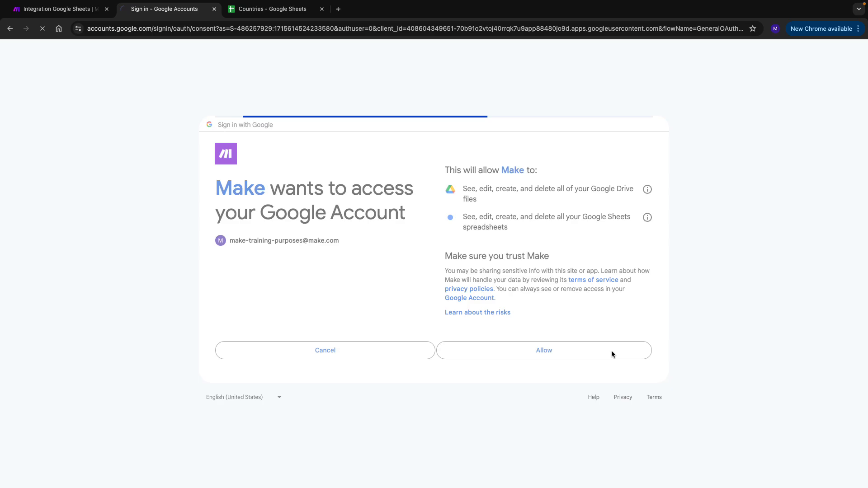
pyautogui.click(543, 350)
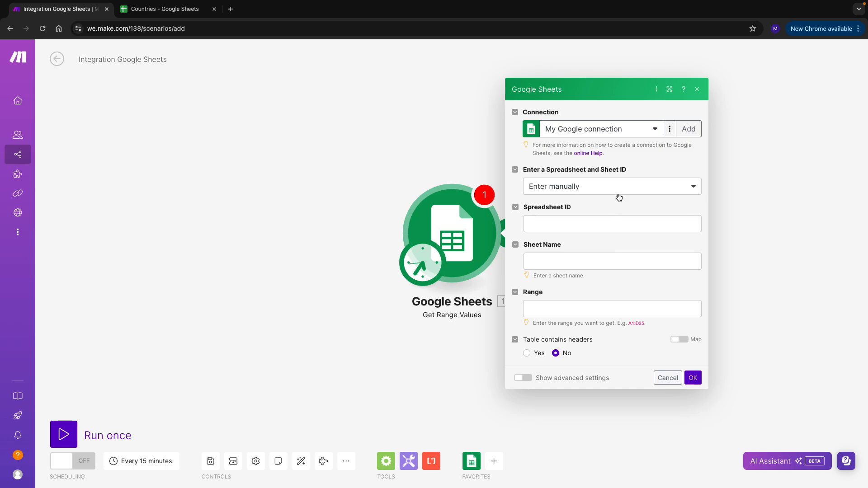
# Step: Select the Countries spreadsheet from Shared With Me, with Sheet Name Sheet1
pyautogui.click(612, 186)
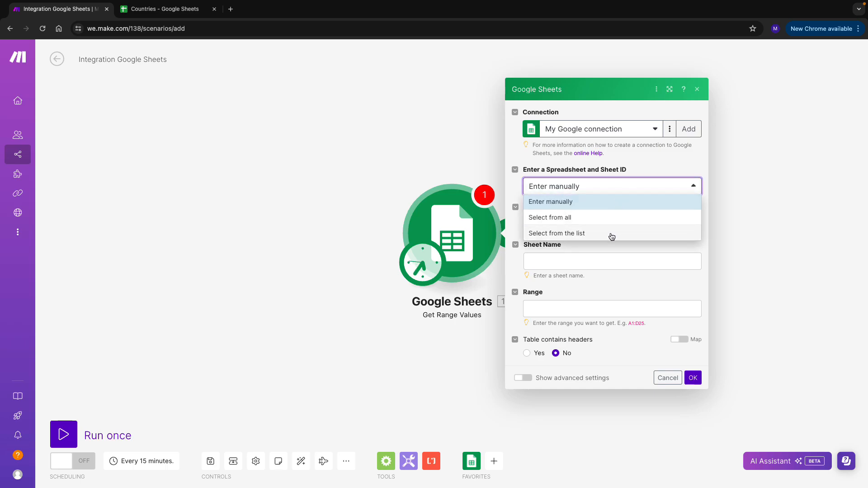
pyautogui.click(557, 233)
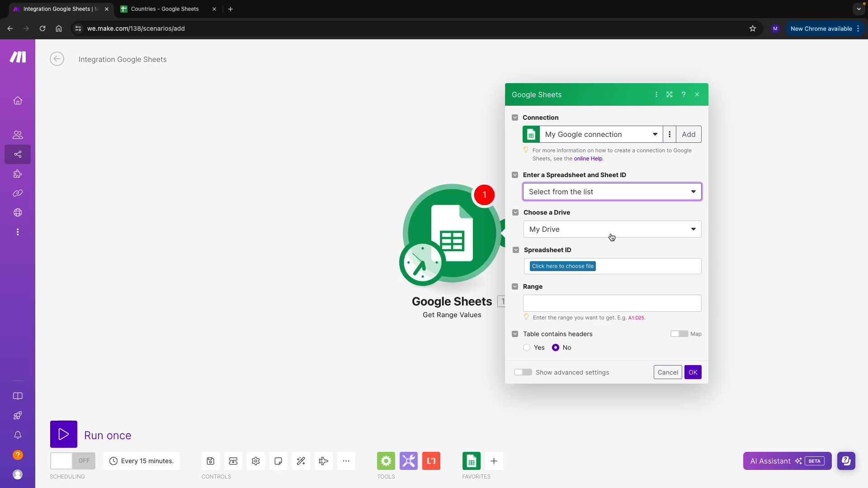
pyautogui.click(611, 230)
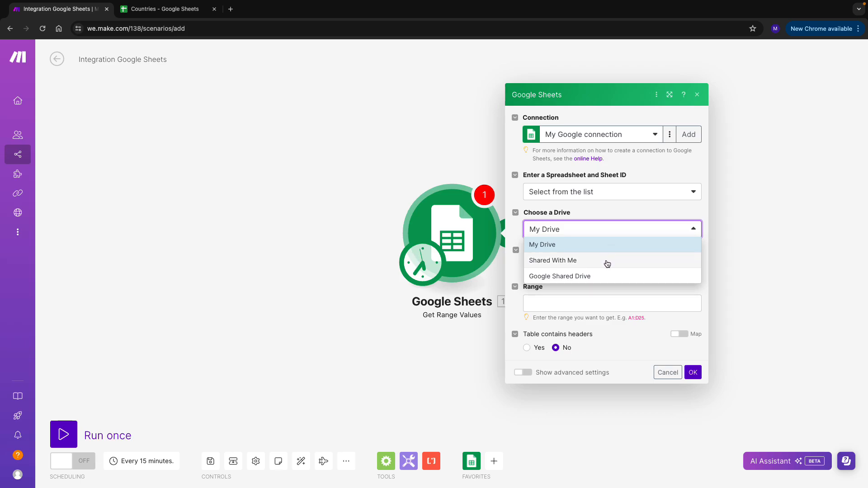
pyautogui.click(552, 260)
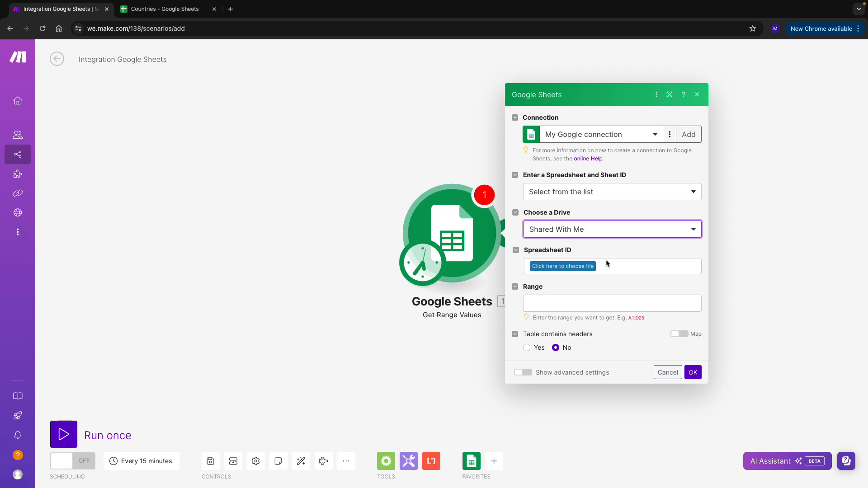
pyautogui.click(562, 266)
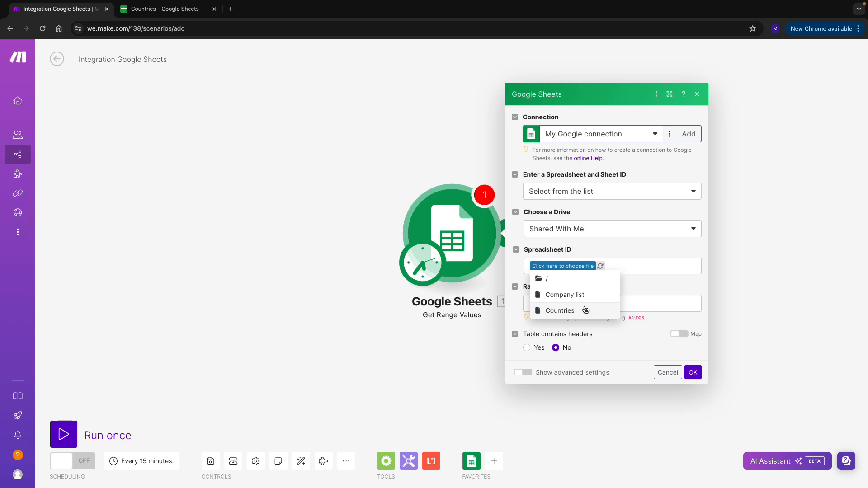
pyautogui.click(559, 311)
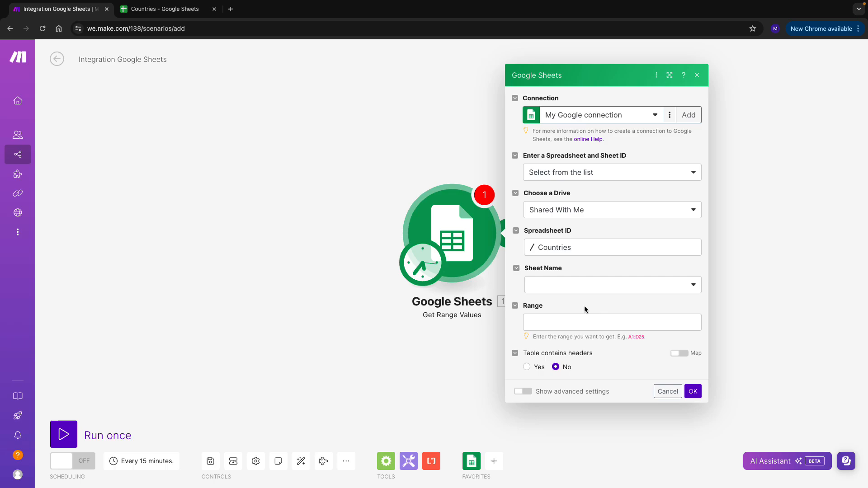
pyautogui.click(609, 284)
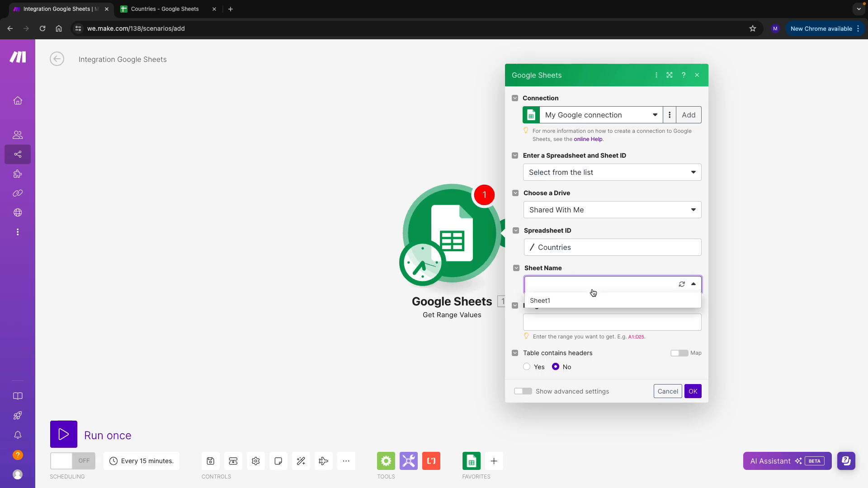
pyautogui.click(540, 301)
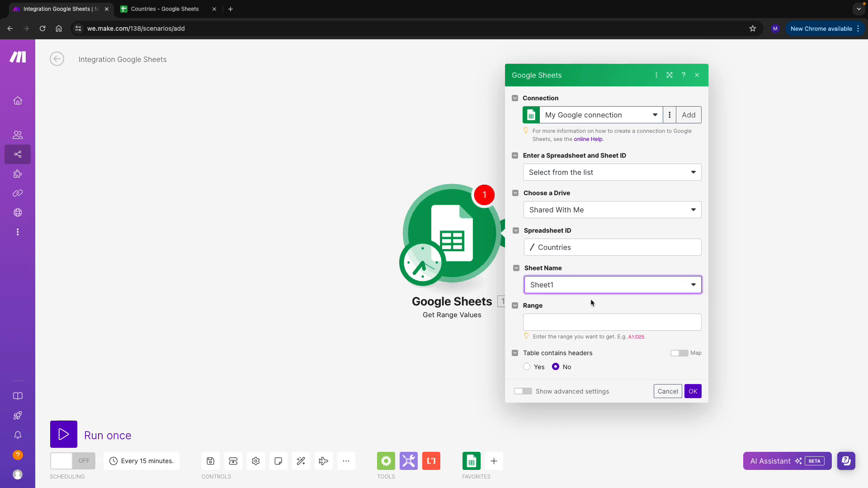
pyautogui.click(612, 321)
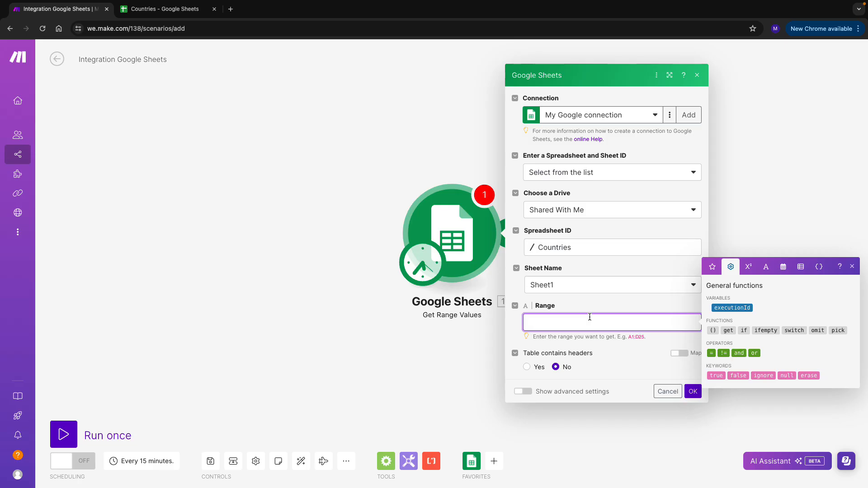
# Step: Check the country and capital data range A2:B27 in the Countries spreadsheet
pyautogui.click(163, 9)
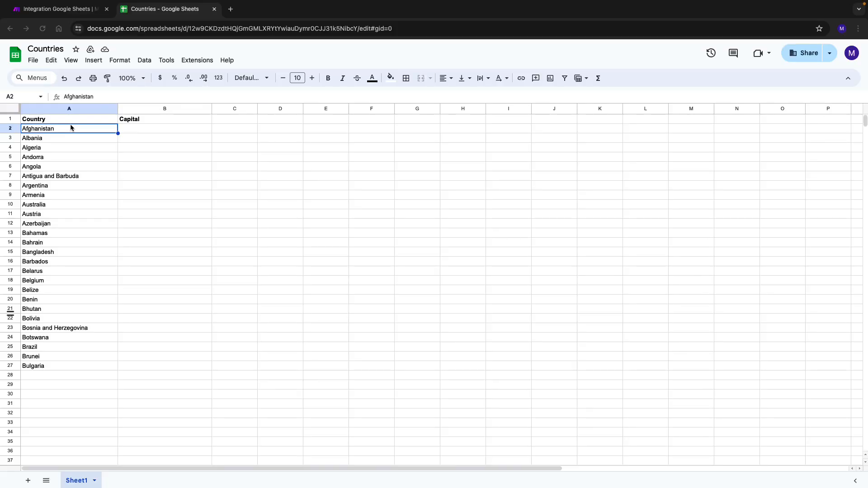
pyautogui.click(21, 96)
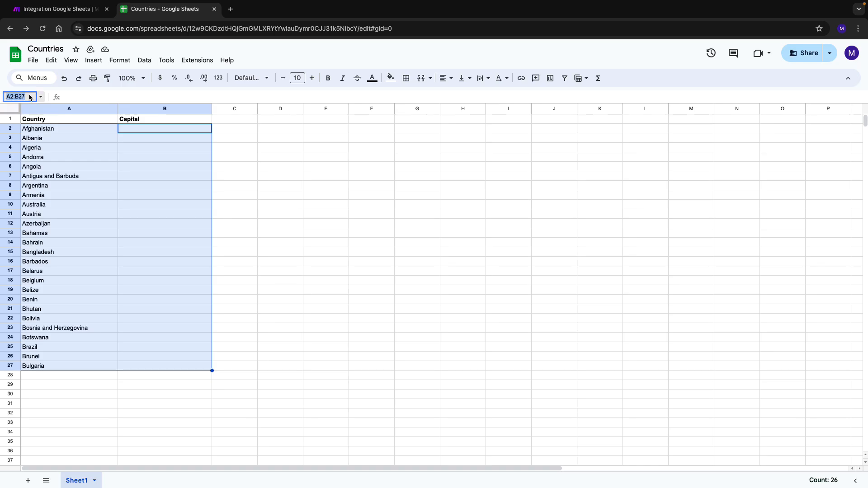
pyautogui.click(69, 128)
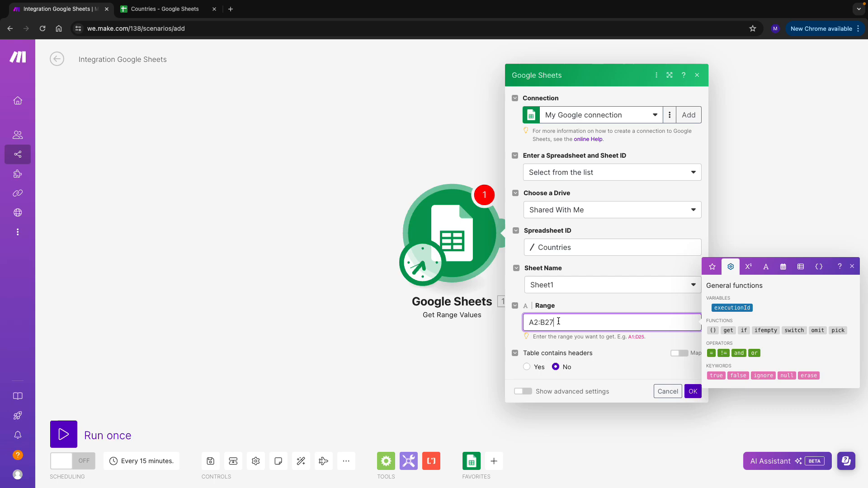
pyautogui.moveTo(548, 356)
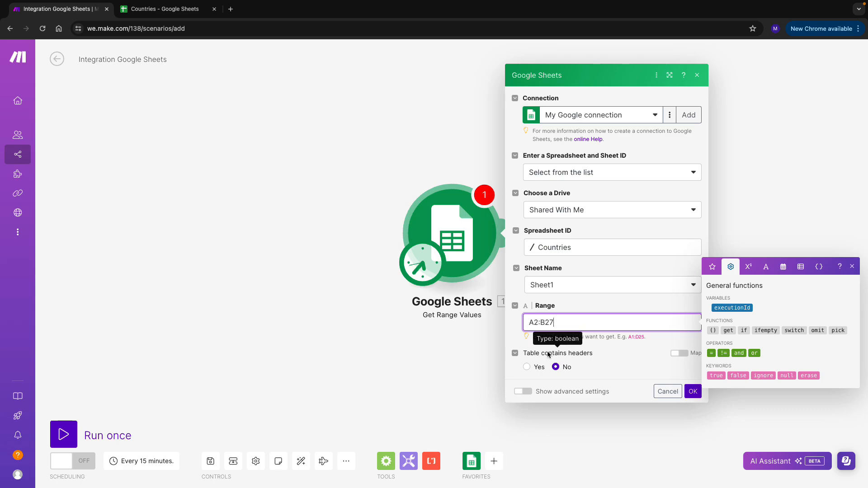
pyautogui.moveTo(547, 356)
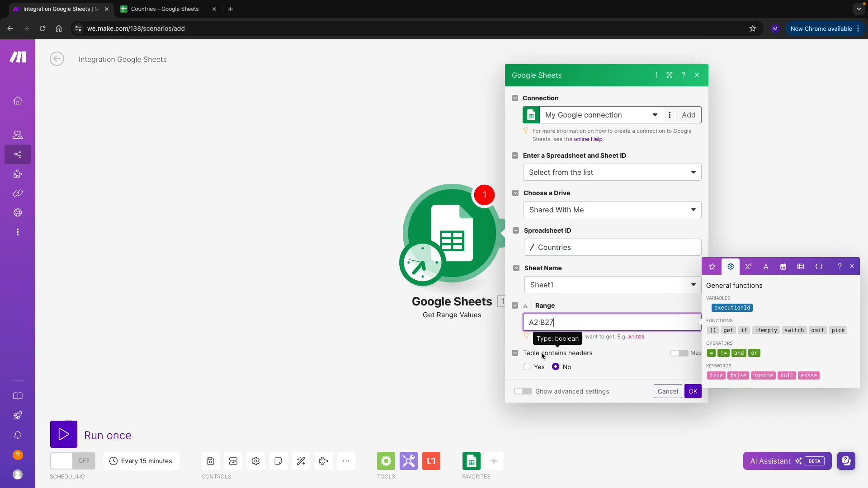
# Step: Set Table contains headers to Yes with header row A1:B1 and save the module
pyautogui.click(164, 9)
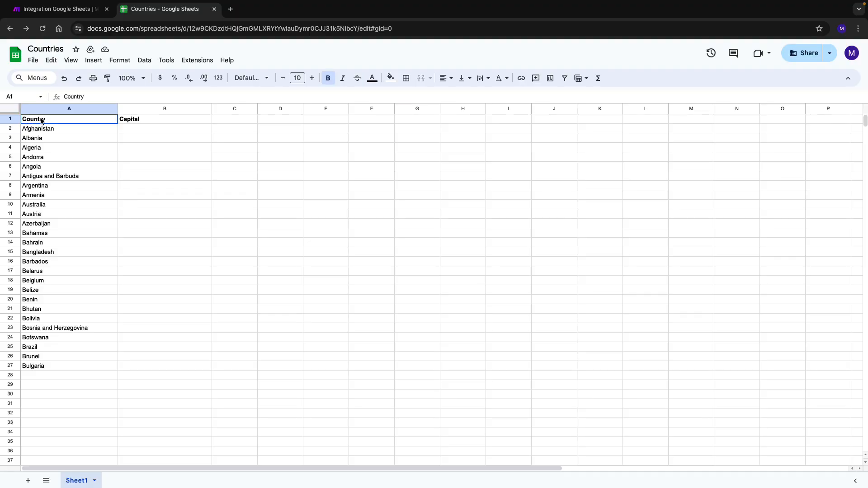
pyautogui.click(165, 119)
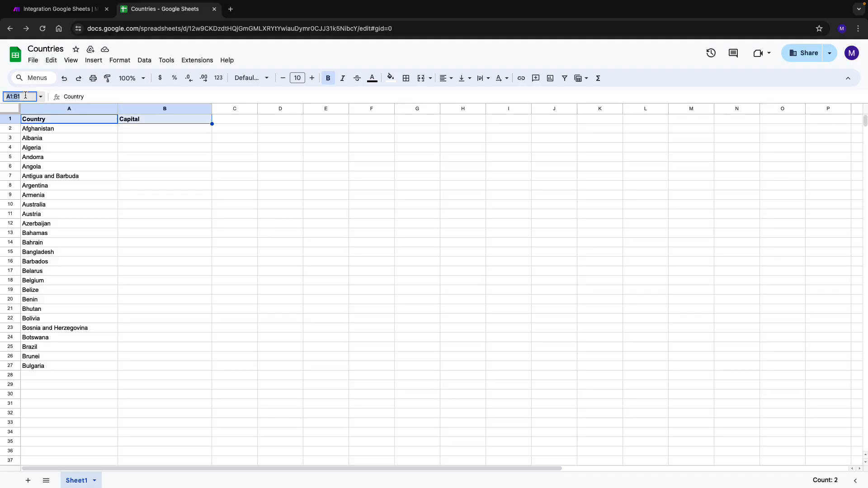
pyautogui.click(55, 9)
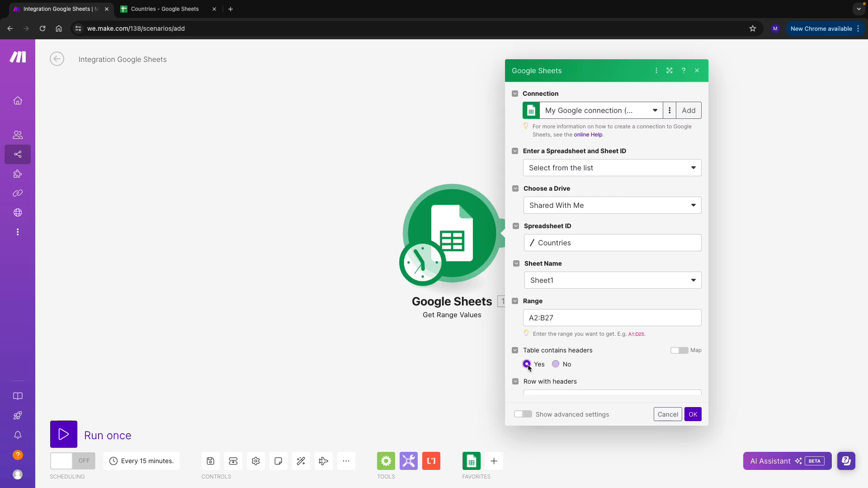
pyautogui.click(609, 382)
pyautogui.write('A1:B1')
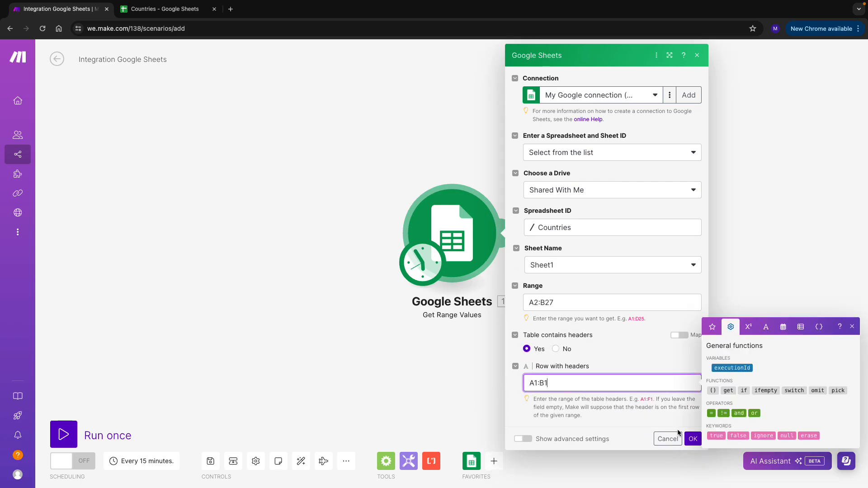
pyautogui.click(692, 439)
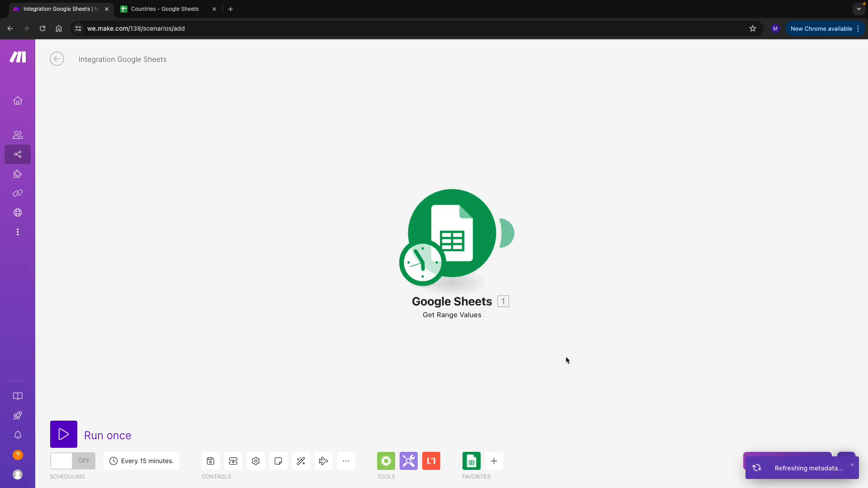
# Step: Run only the Sheets module and inspect the 26 returned country bundles
pyautogui.rightClick(451, 232)
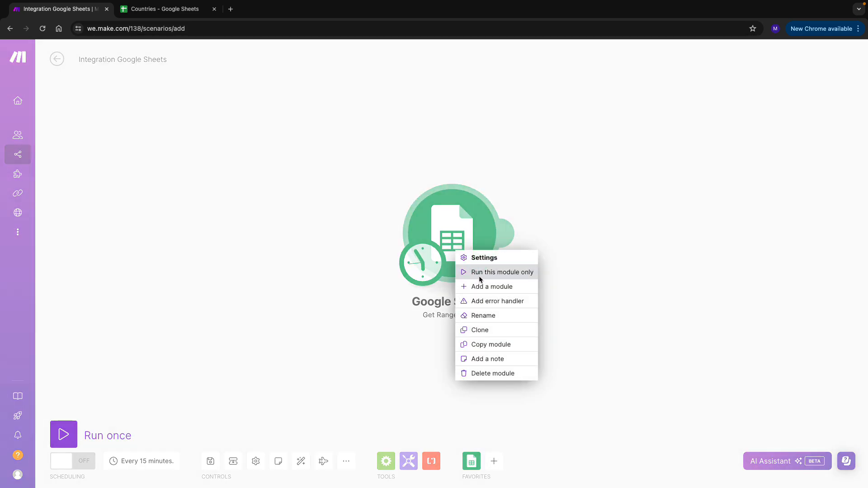
pyautogui.click(502, 272)
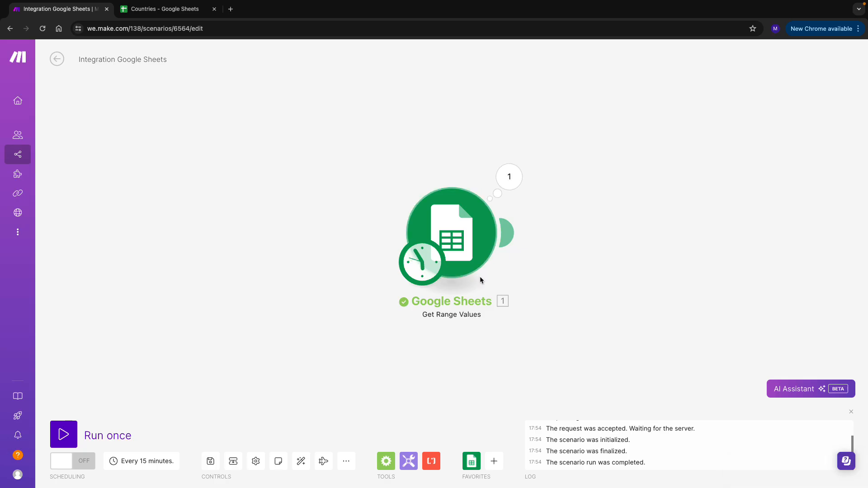
pyautogui.click(508, 176)
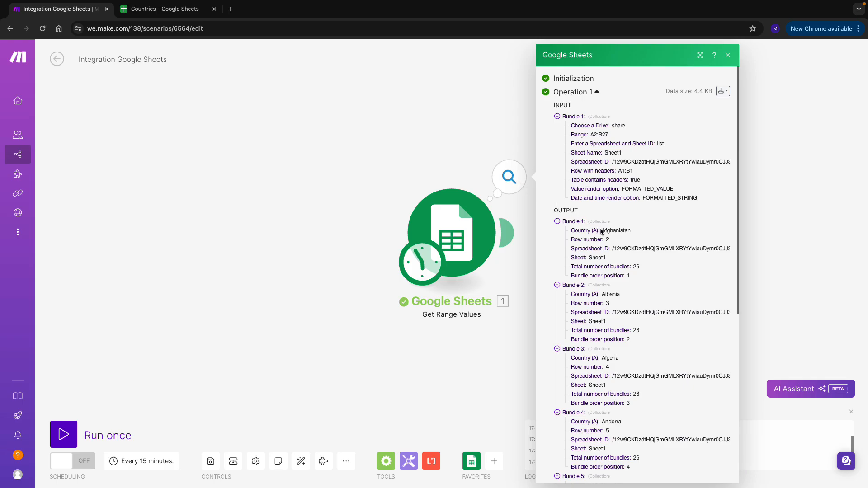
pyautogui.doubleClick(615, 230)
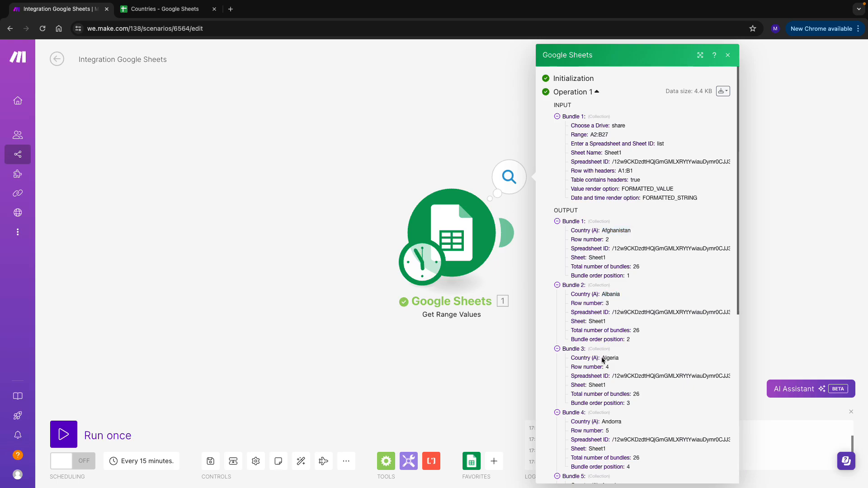
pyautogui.doubleClick(609, 358)
pyautogui.write('open')
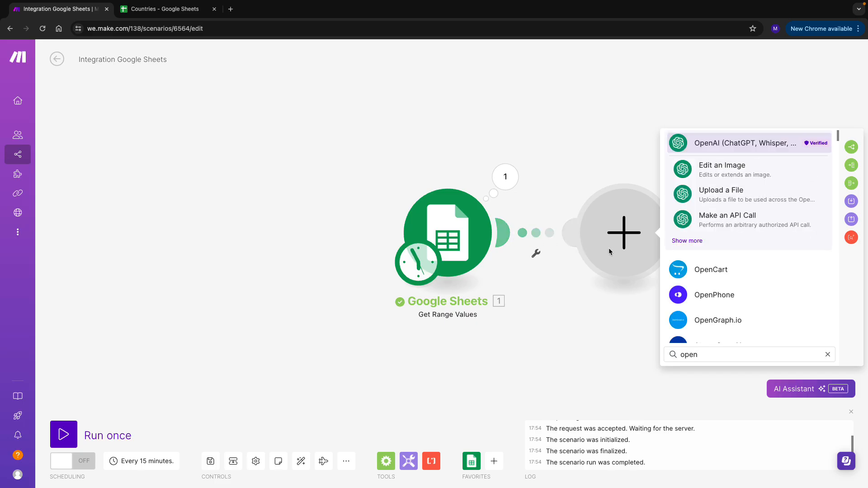
# Step: Add an OpenAI Create a Completion module using Prompt Completion and gpt-3.5-turbo-instruct
pyautogui.click(744, 143)
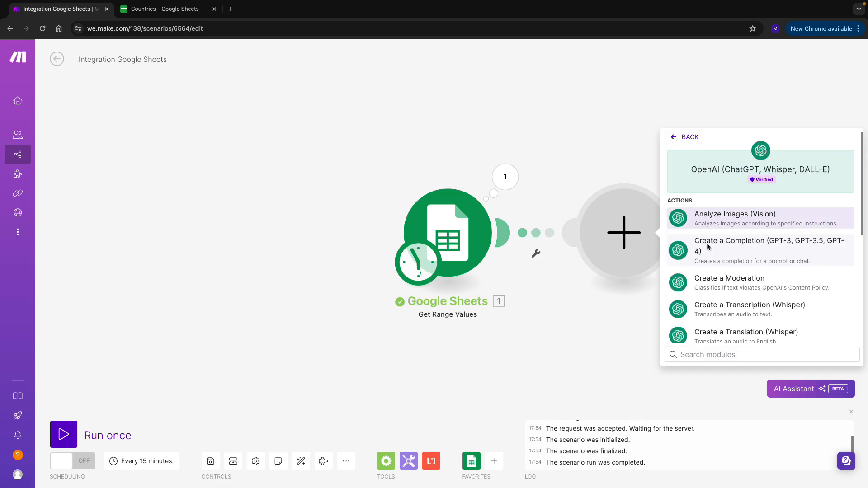
pyautogui.click(770, 250)
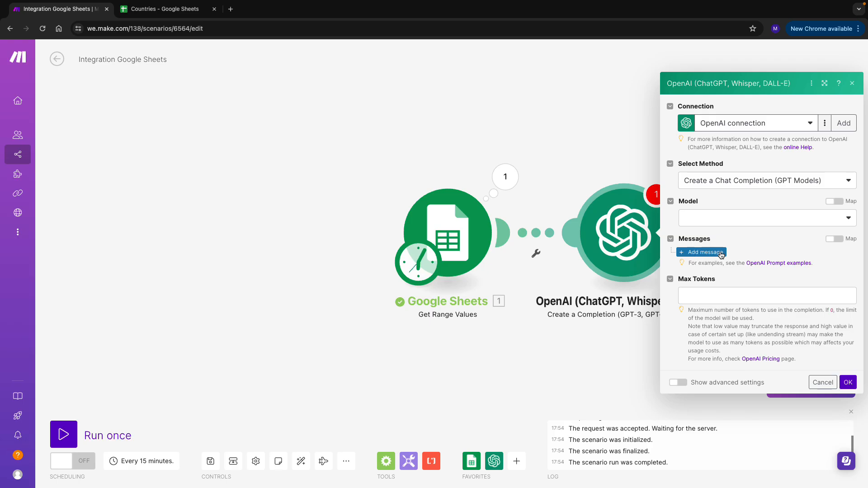
pyautogui.click(765, 180)
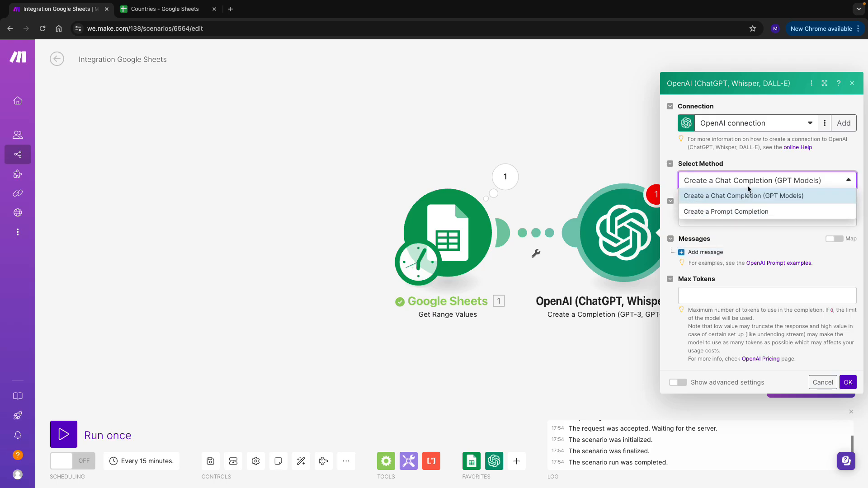
pyautogui.click(725, 212)
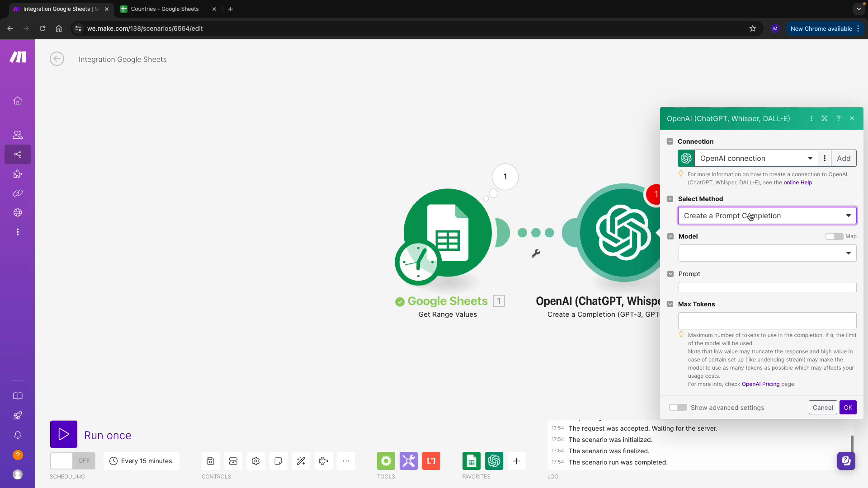
pyautogui.click(765, 254)
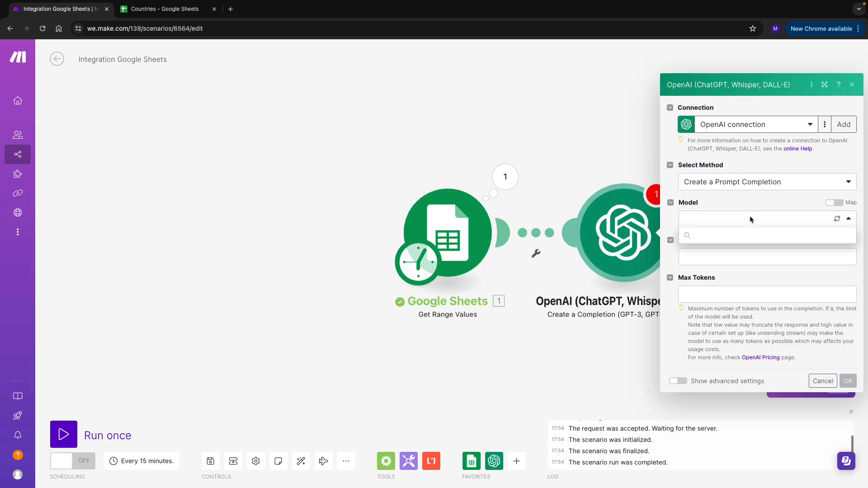
pyautogui.click(767, 218)
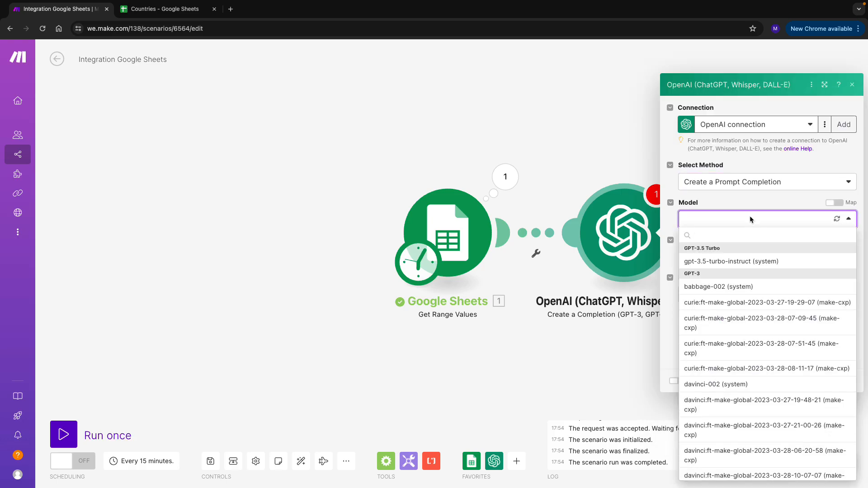
pyautogui.click(730, 261)
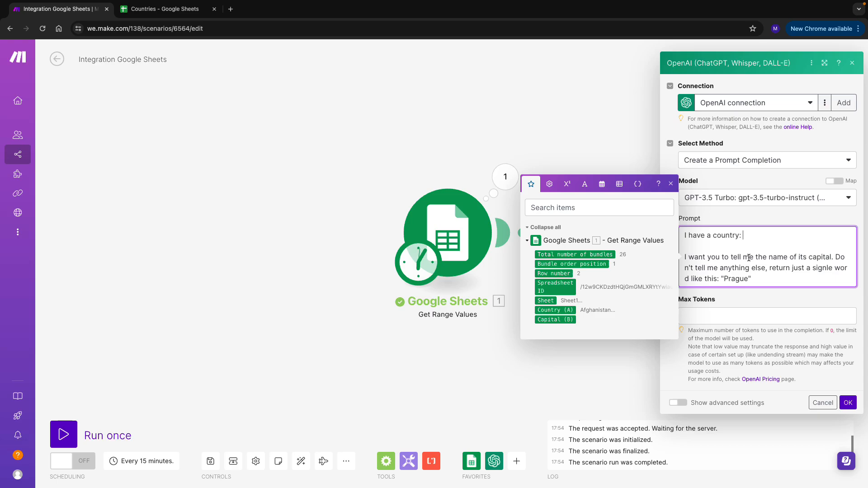
pyautogui.moveTo(613, 299)
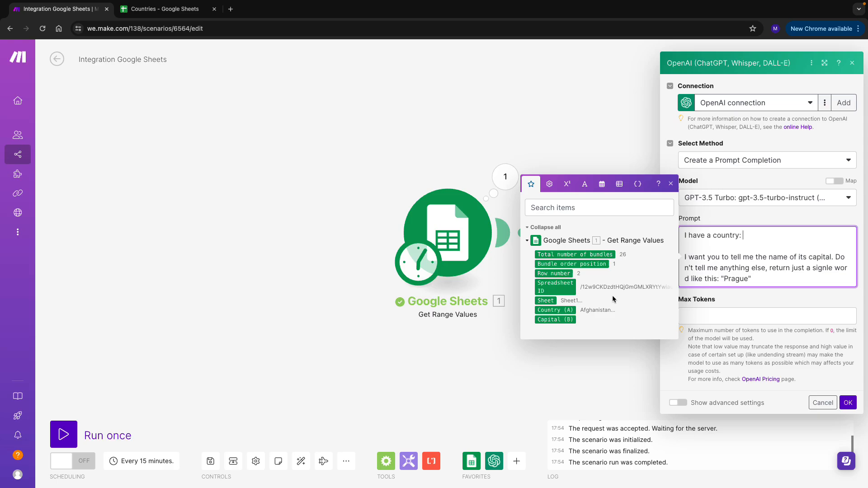
# Step: Write the capital prompt mapping Country (A), set Max Tokens to 500, and save
pyautogui.click(555, 311)
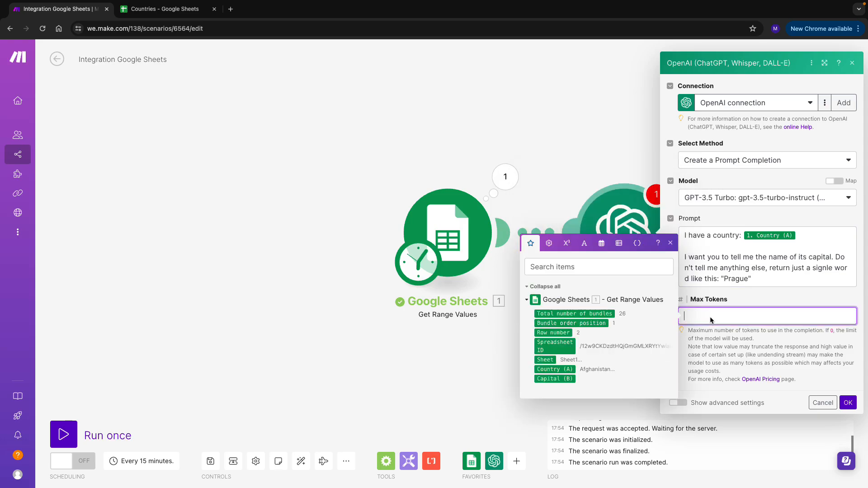
pyautogui.write('500')
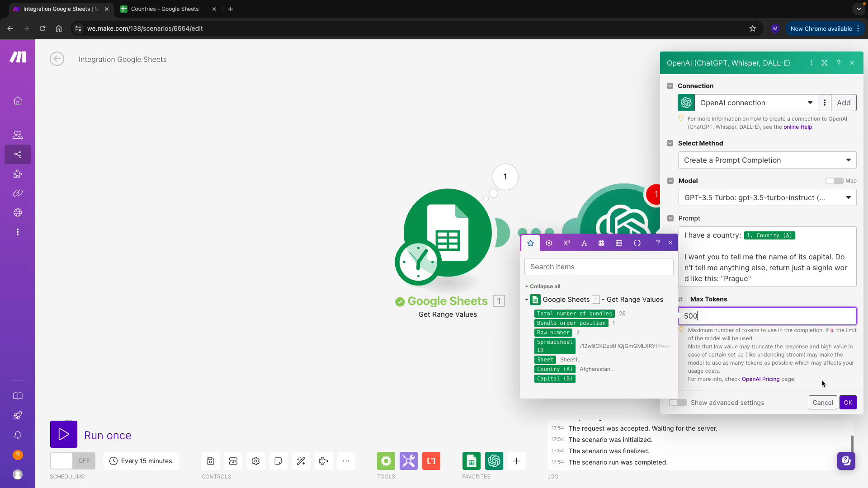
pyautogui.click(848, 402)
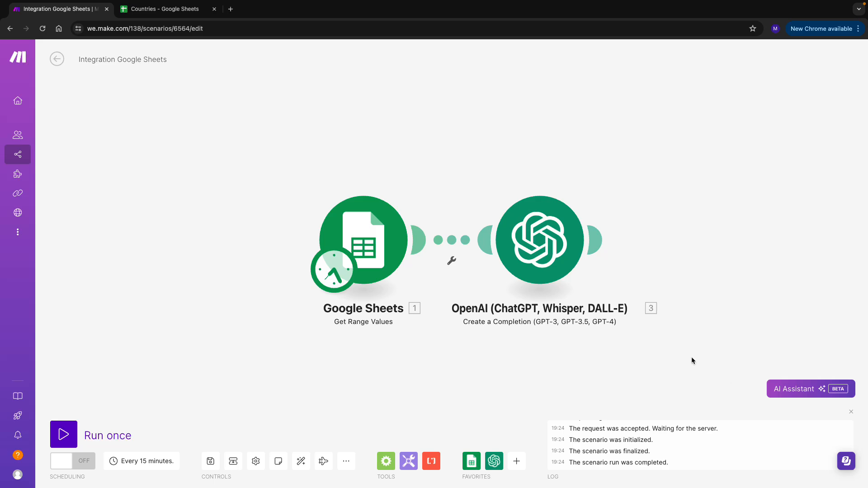
# Step: Run only the OpenAI module with Armenia as Country (A) and view the Yerevan result
pyautogui.rightClick(538, 239)
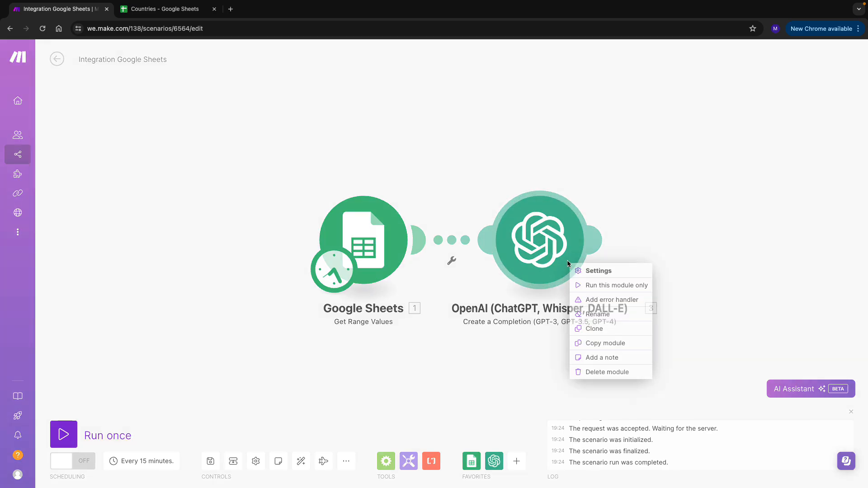
pyautogui.click(617, 285)
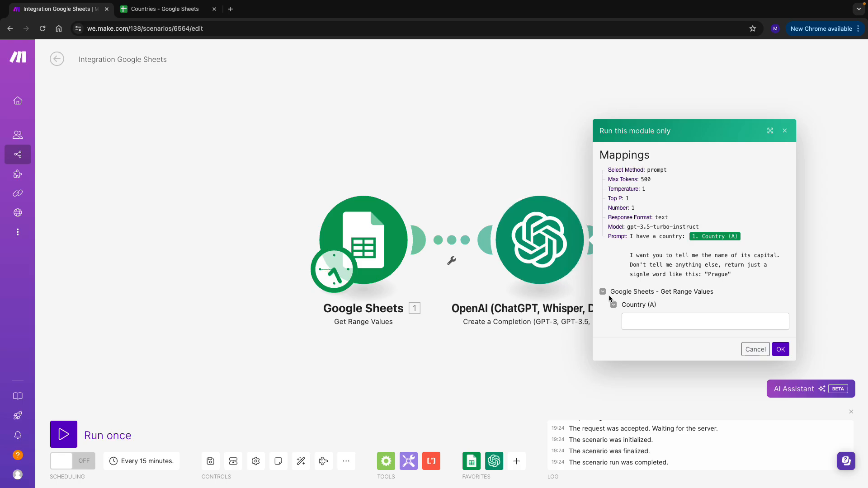
pyautogui.click(705, 321)
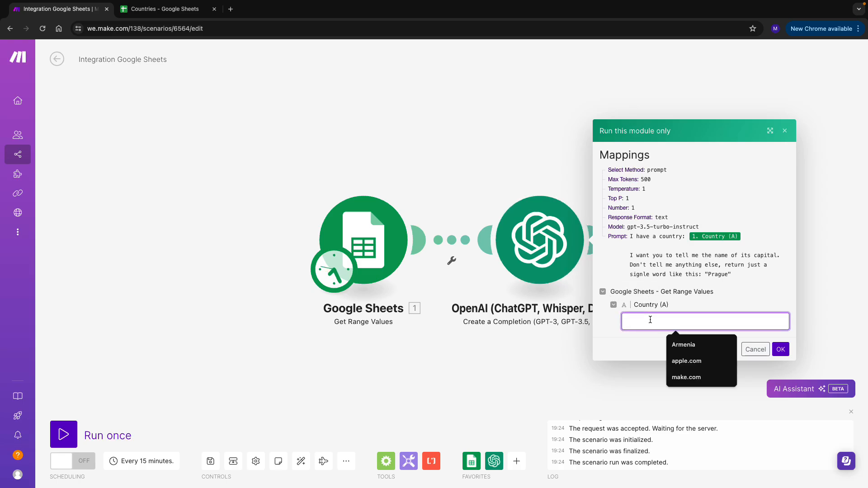
pyautogui.click(683, 344)
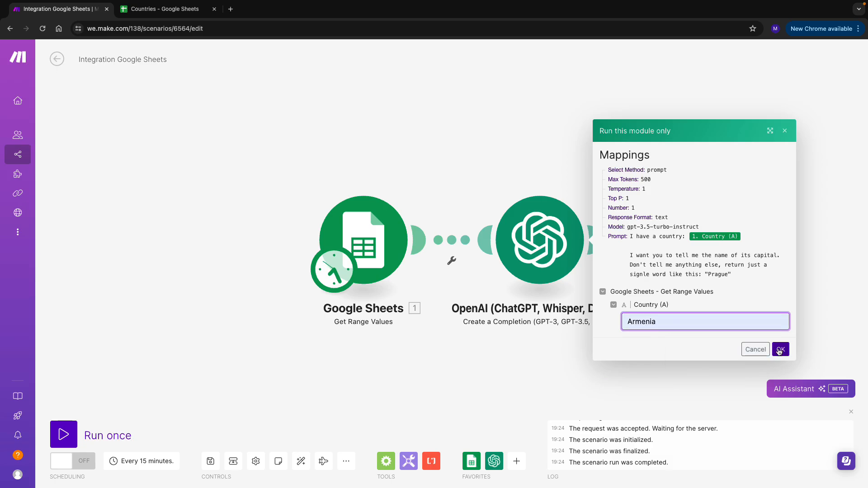
pyautogui.click(781, 349)
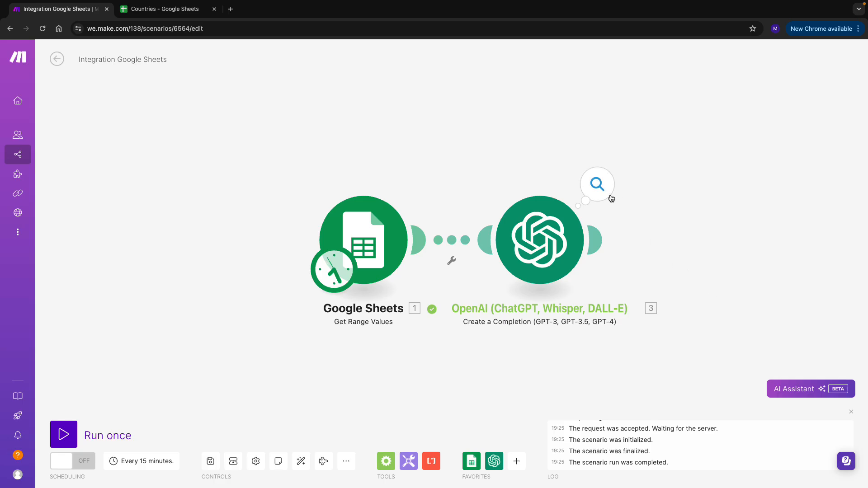
pyautogui.click(596, 184)
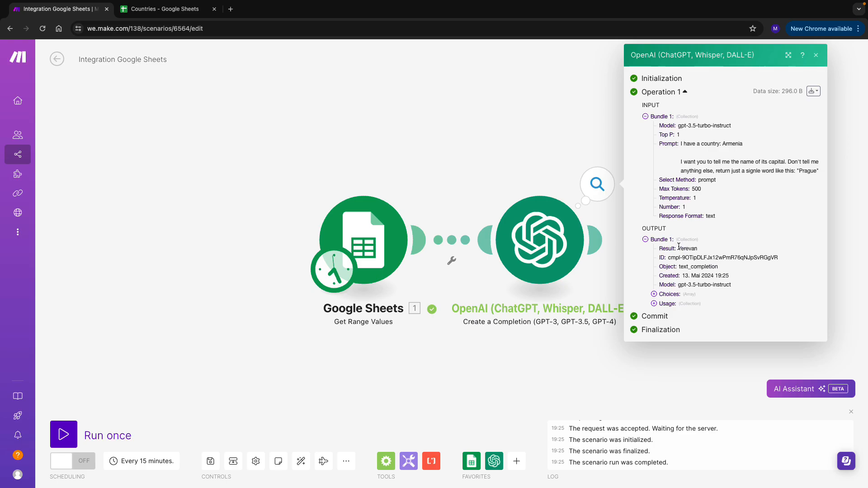
pyautogui.doubleClick(687, 248)
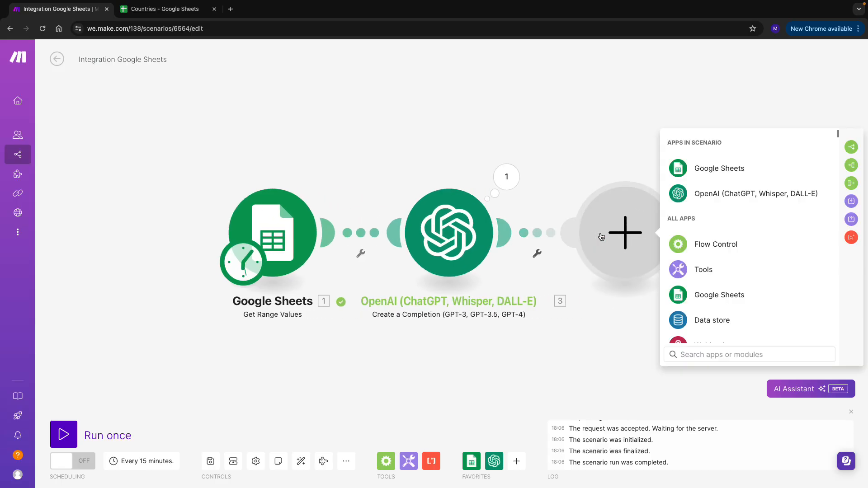
# Step: Add Google Sheets Update a Row, choosing Shared With Me, Countries, and Sheet1
pyautogui.write('update')
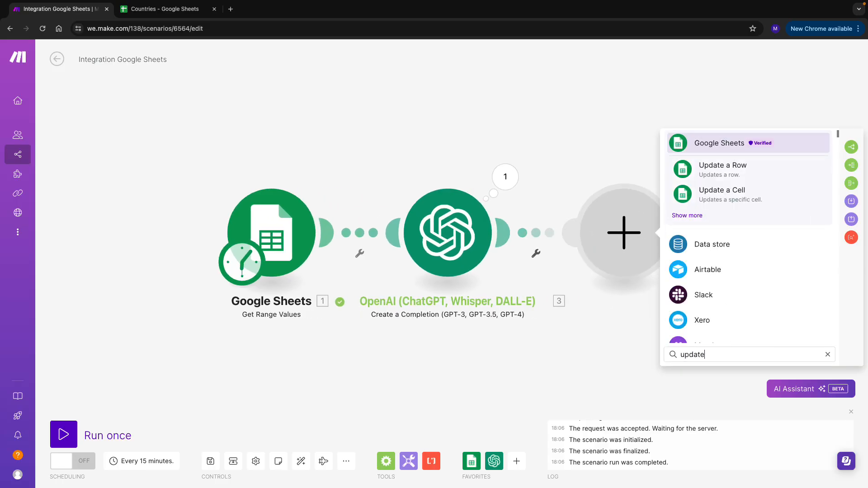
pyautogui.click(722, 169)
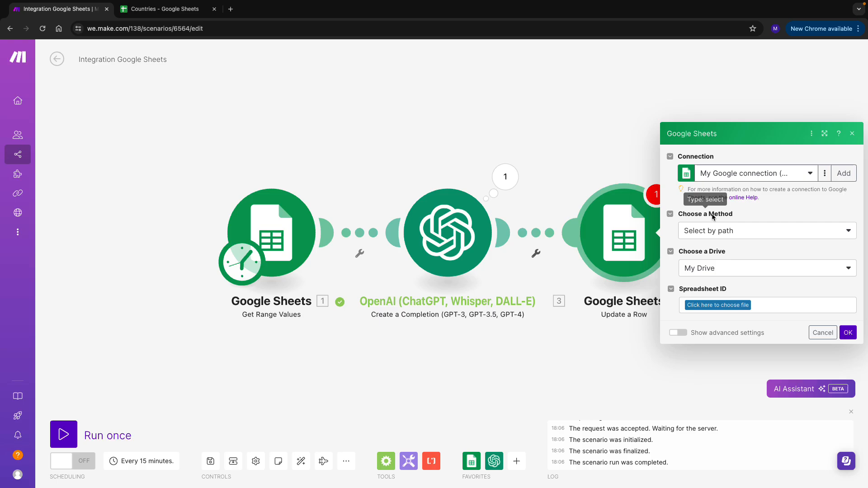
pyautogui.click(766, 230)
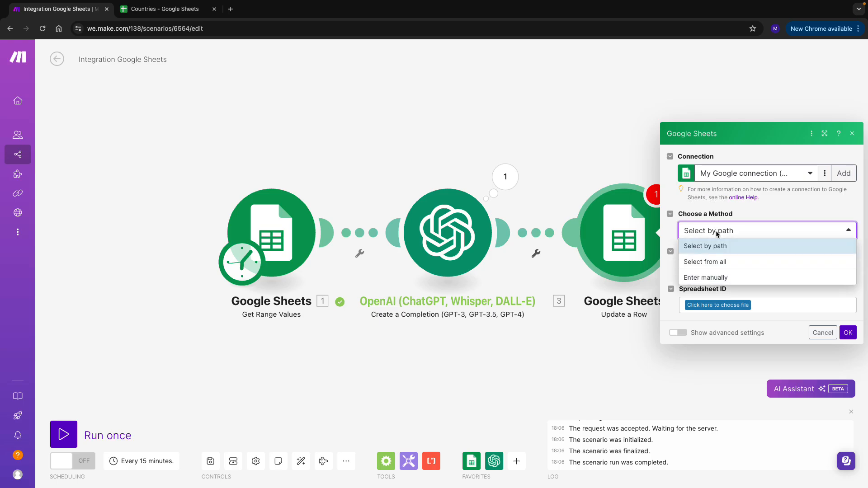
pyautogui.click(705, 246)
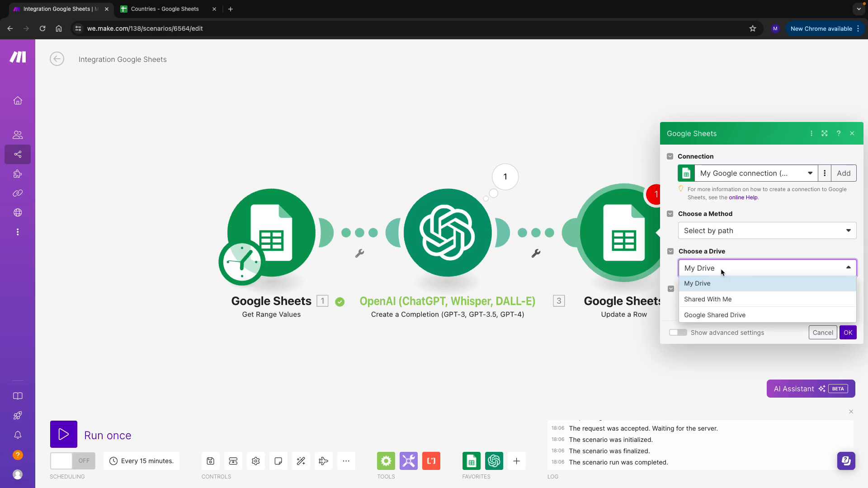
pyautogui.click(708, 299)
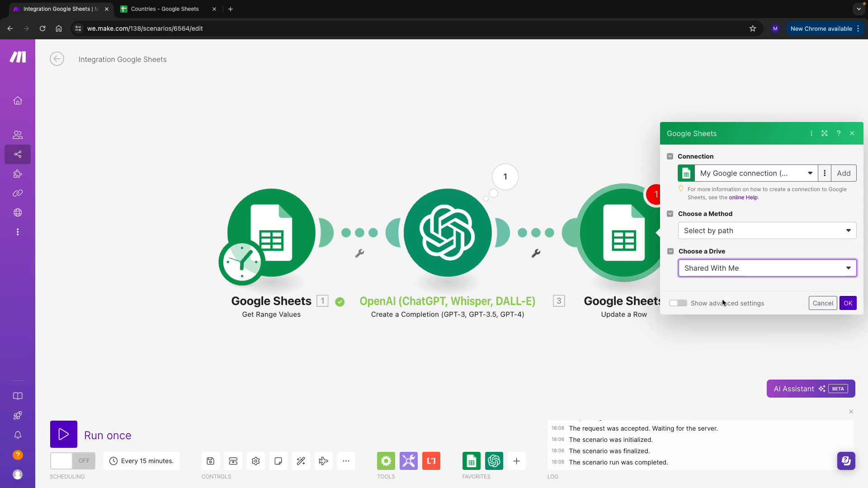
pyautogui.click(767, 268)
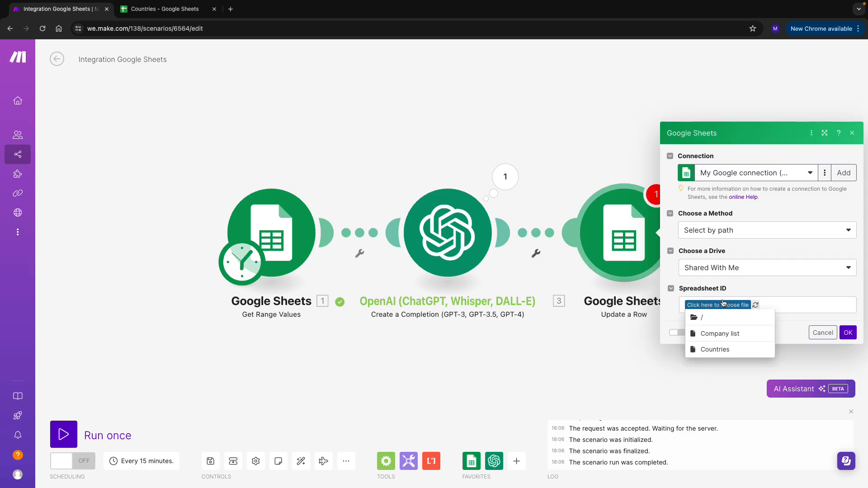
pyautogui.click(715, 350)
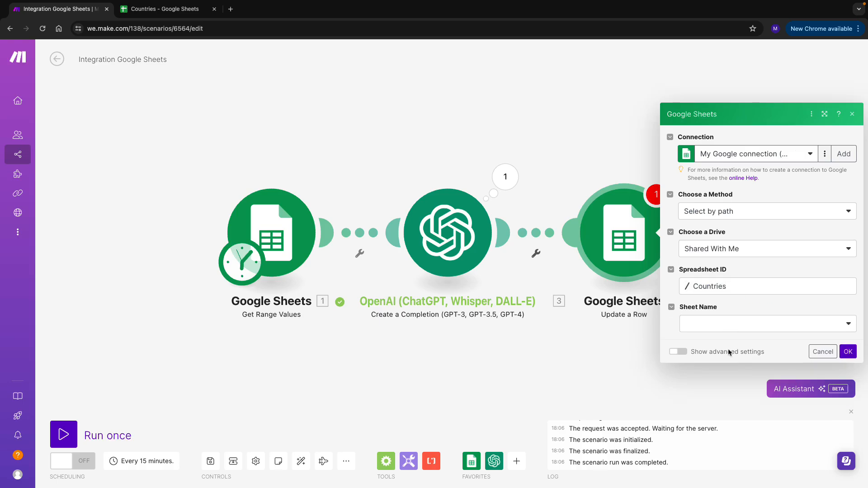
pyautogui.click(767, 323)
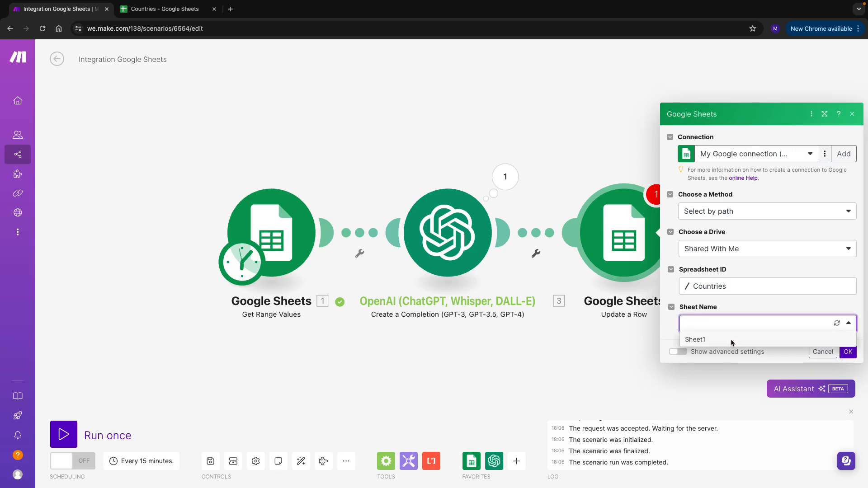
pyautogui.click(696, 340)
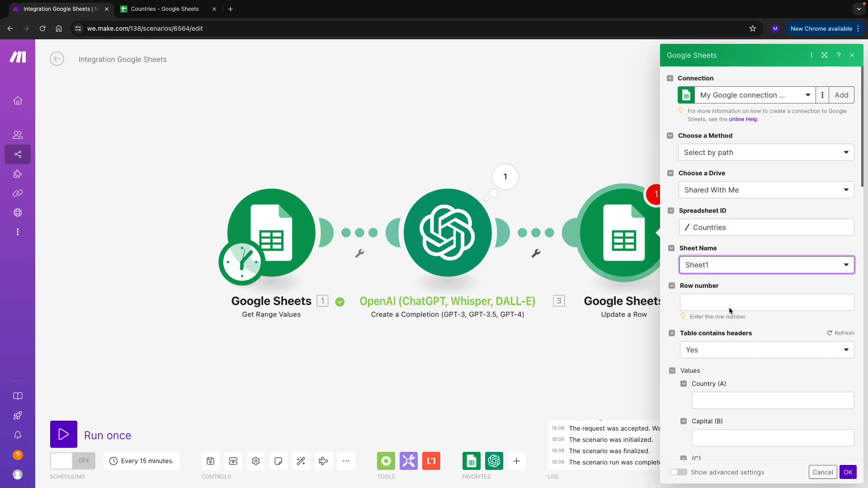
# Step: Map Row number from module 1 and set Table contains headers to Yes
pyautogui.click(767, 303)
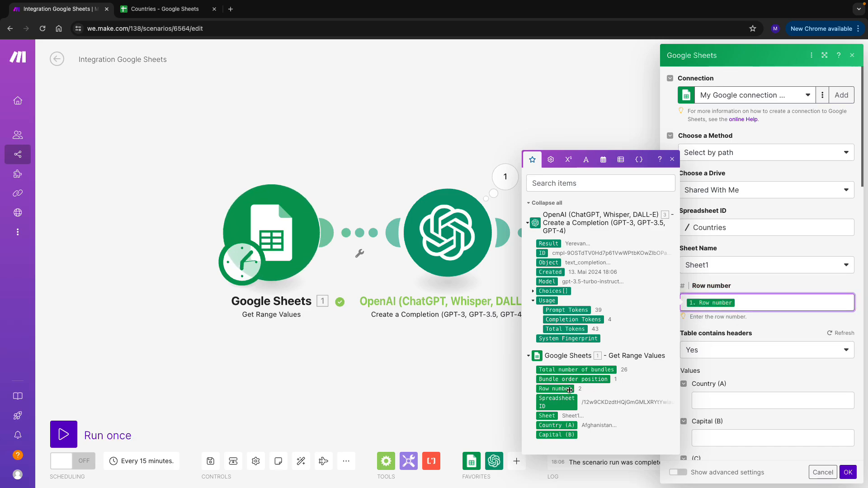
pyautogui.click(765, 350)
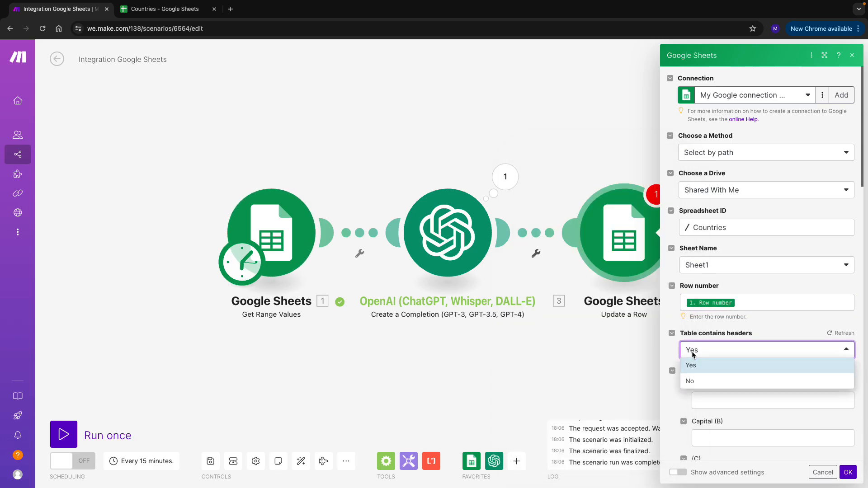
pyautogui.click(690, 365)
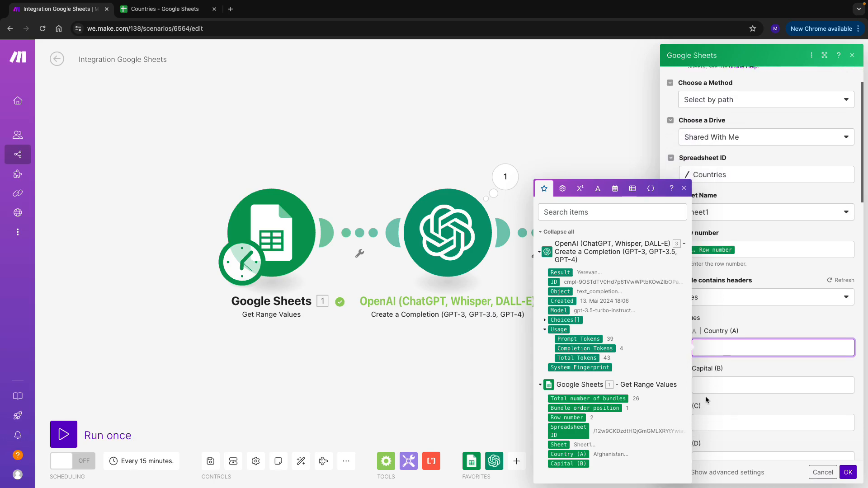
pyautogui.click(165, 9)
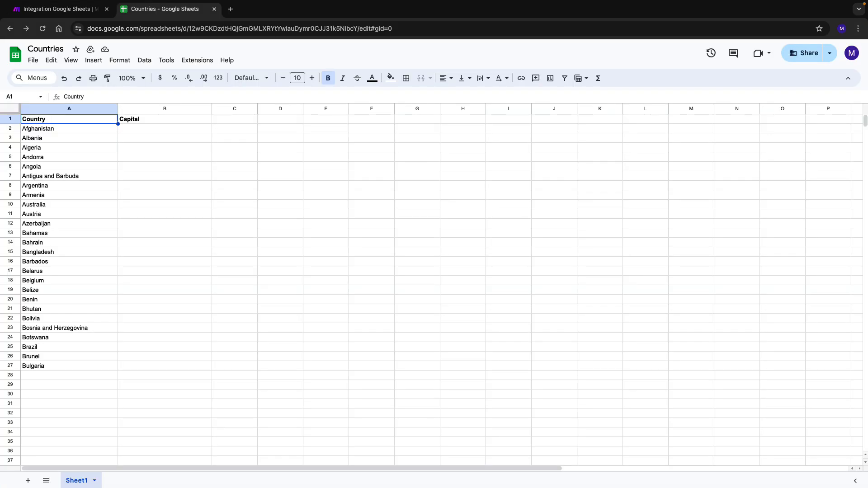
pyautogui.click(55, 9)
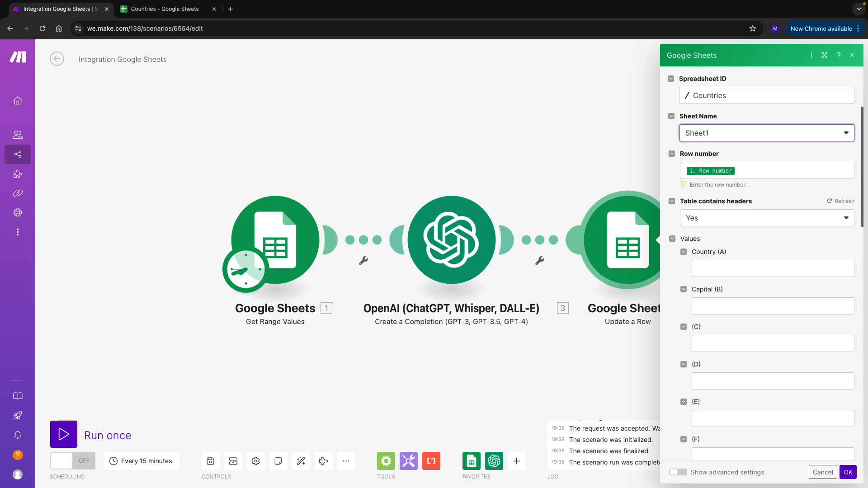
# Step: Map OpenAI's Choices[]: Text into the Capital (B) column
pyautogui.click(772, 269)
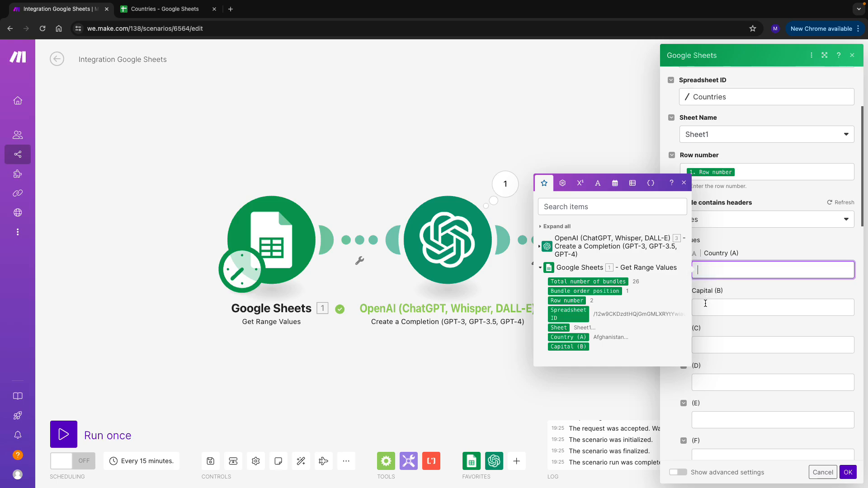
pyautogui.click(772, 308)
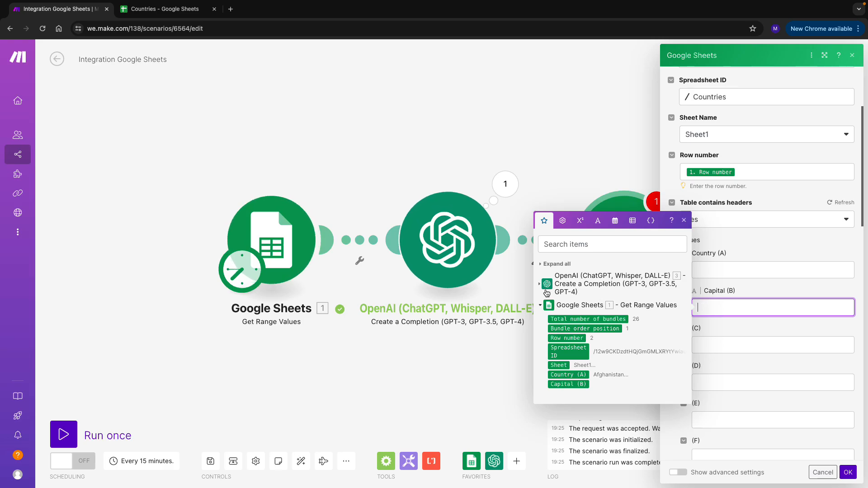
pyautogui.click(540, 283)
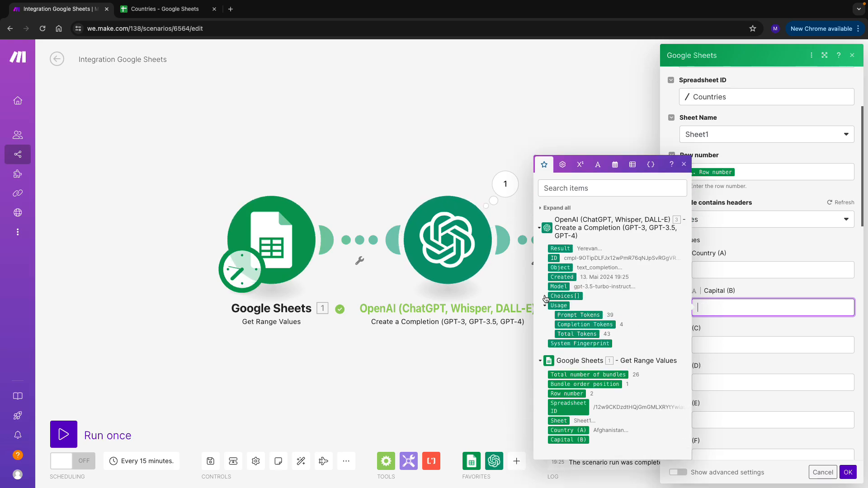
pyautogui.click(545, 296)
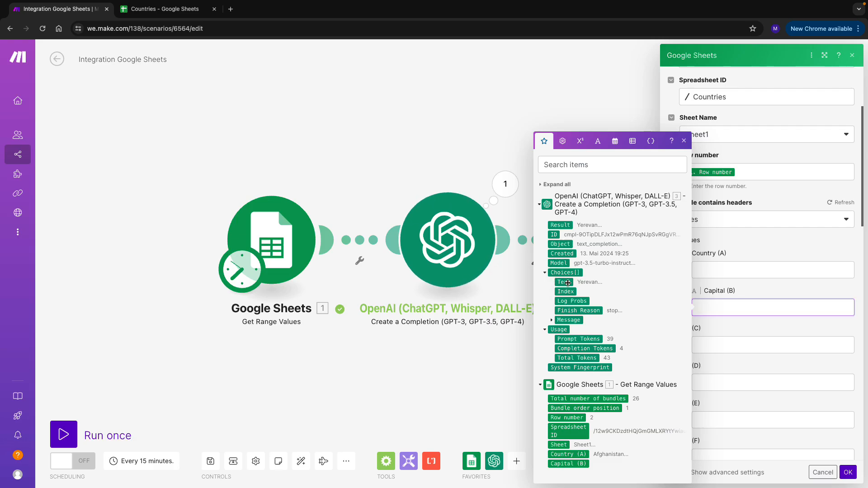
pyautogui.click(562, 281)
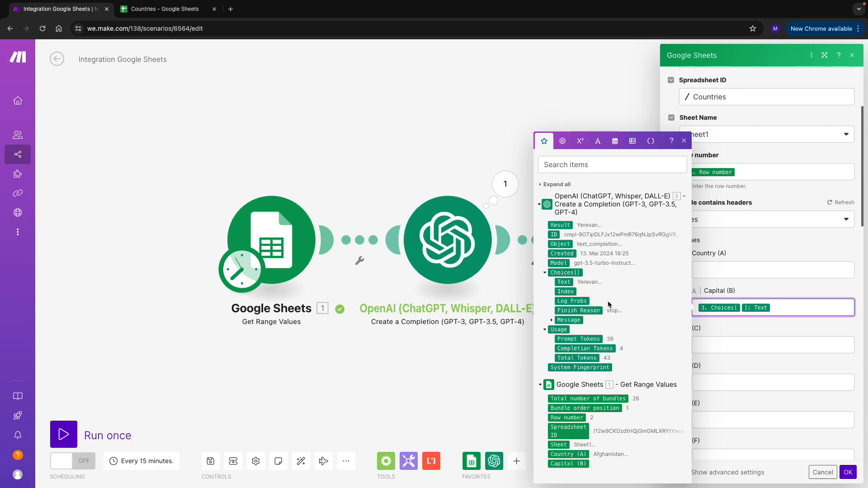
pyautogui.moveTo(796, 436)
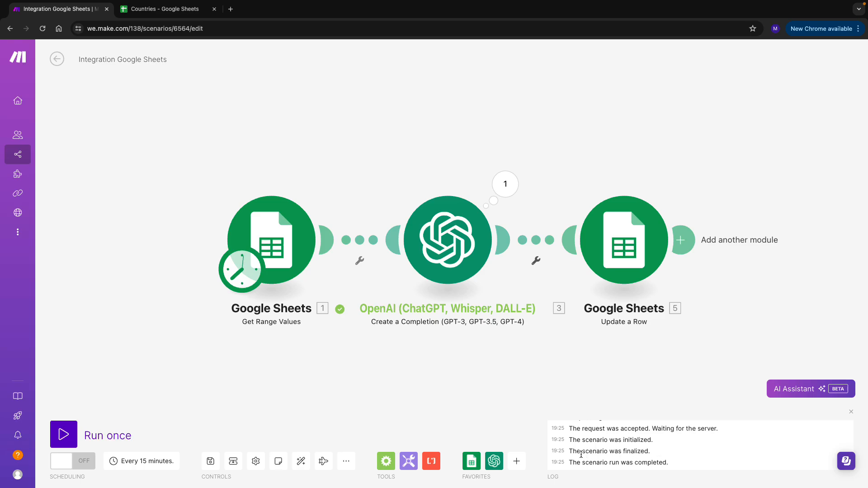
pyautogui.moveTo(301, 461)
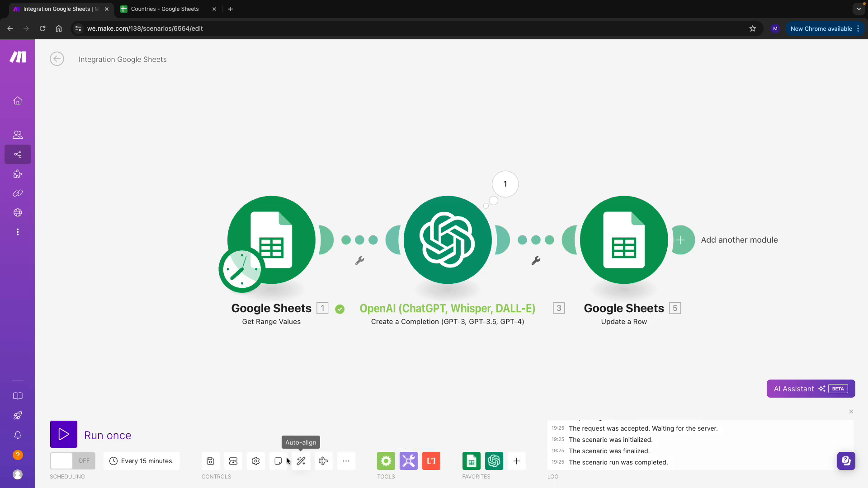
# Step: Save and run the scenario once, then verify all 26 capitals in the Countries sheet
pyautogui.click(210, 461)
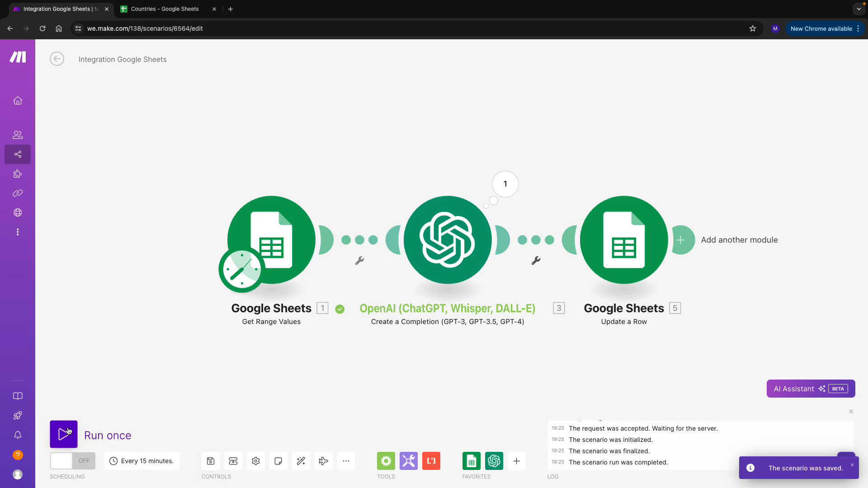
pyautogui.click(63, 434)
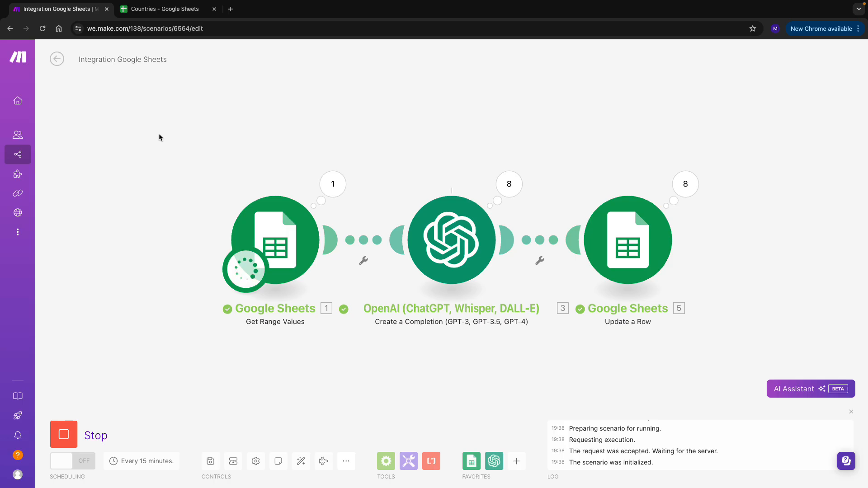
pyautogui.click(164, 9)
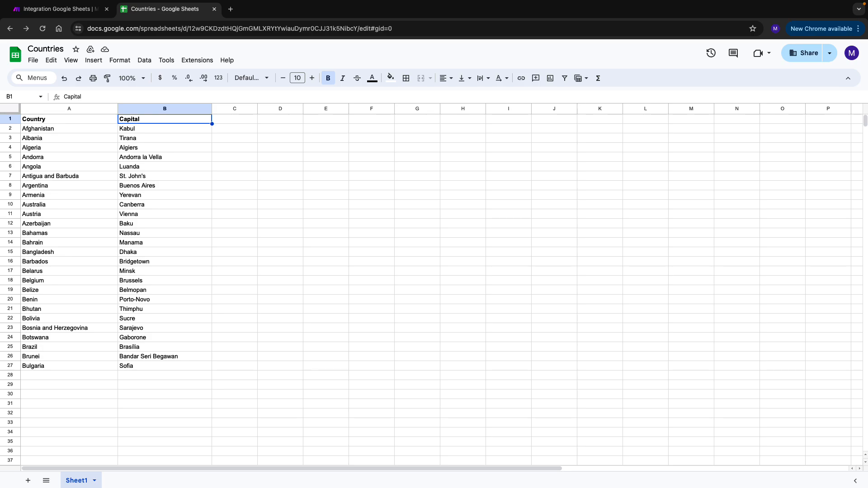
pyautogui.click(59, 9)
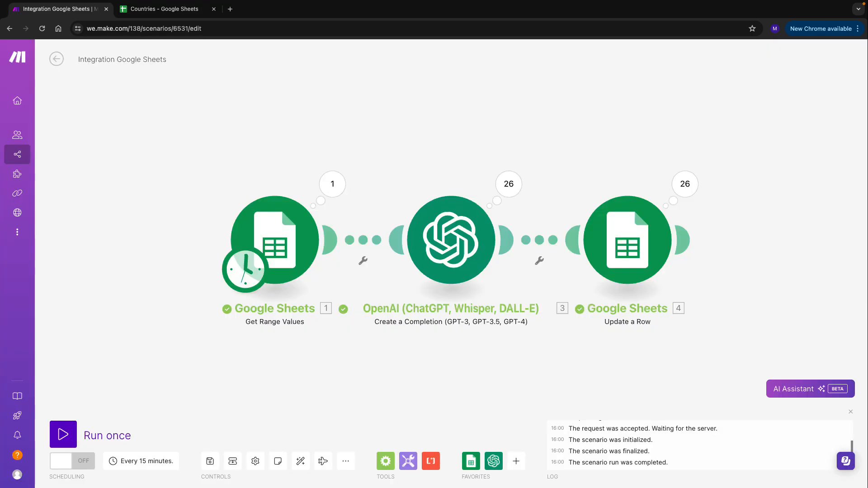